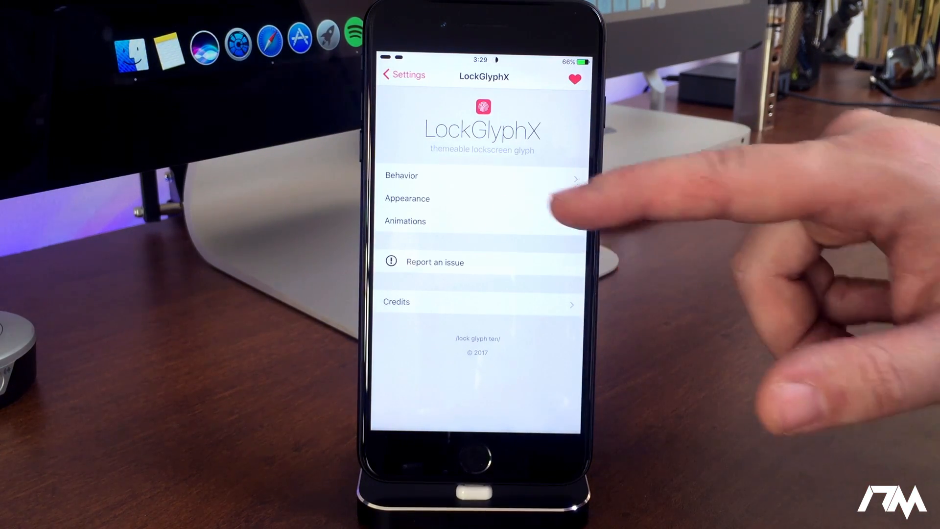
- Choose the BobaFett glyph theme under Appearance > Theme and return to Appearance
left_click(408, 198)
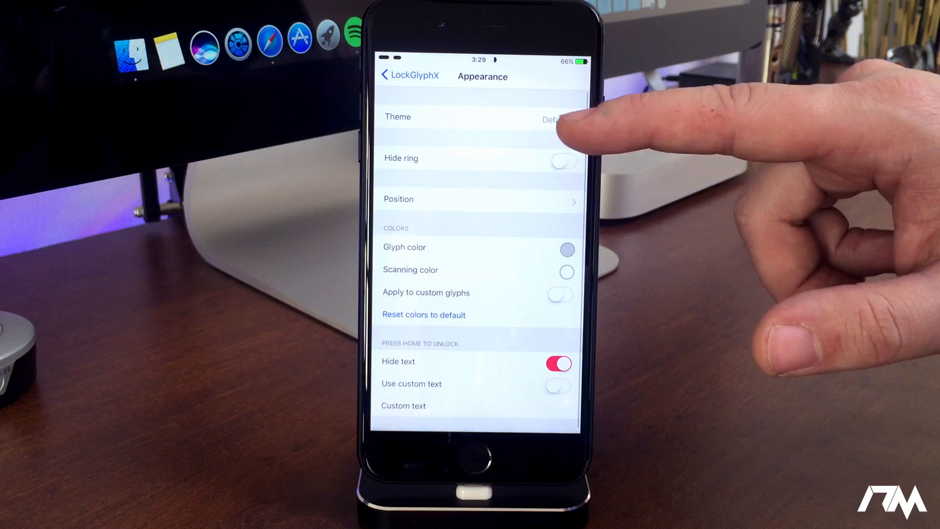
left_click(480, 117)
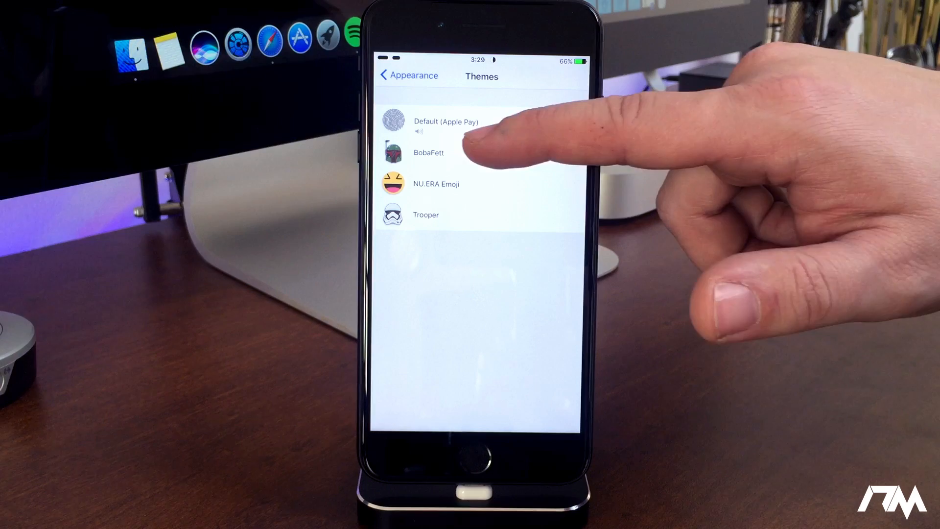
left_click(428, 153)
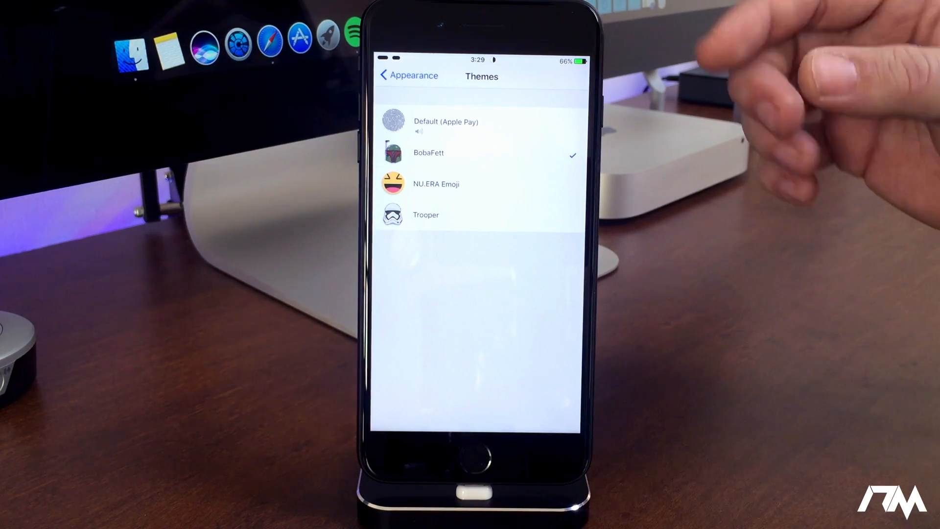
left_click(408, 75)
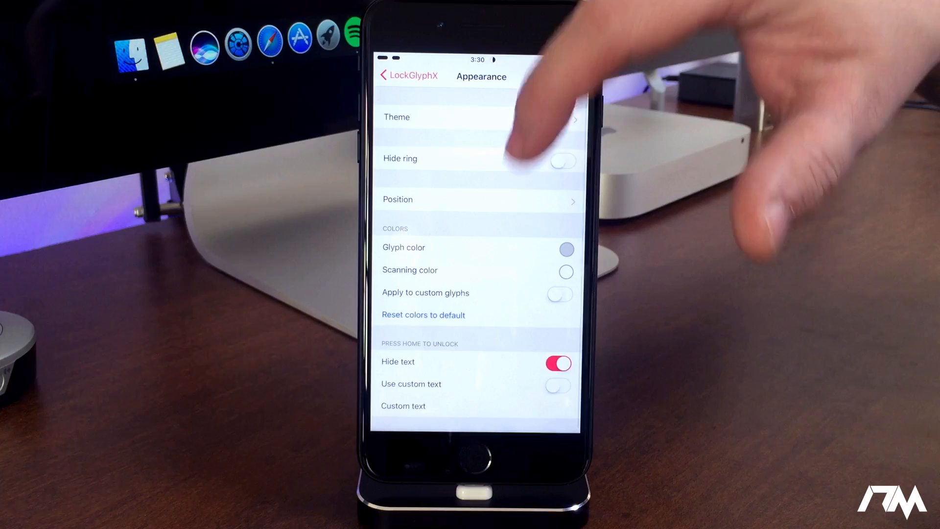
- Go back from Appearance to the main LockGlyphX settings page
left_click(410, 76)
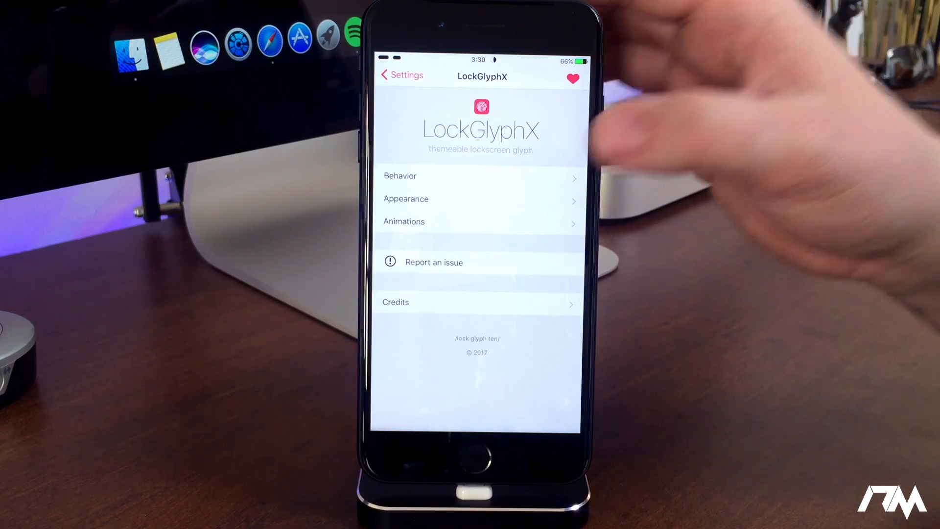
- Review the Behavior unlock sound choices, keeping None, and stay on the Behavior page
left_click(400, 175)
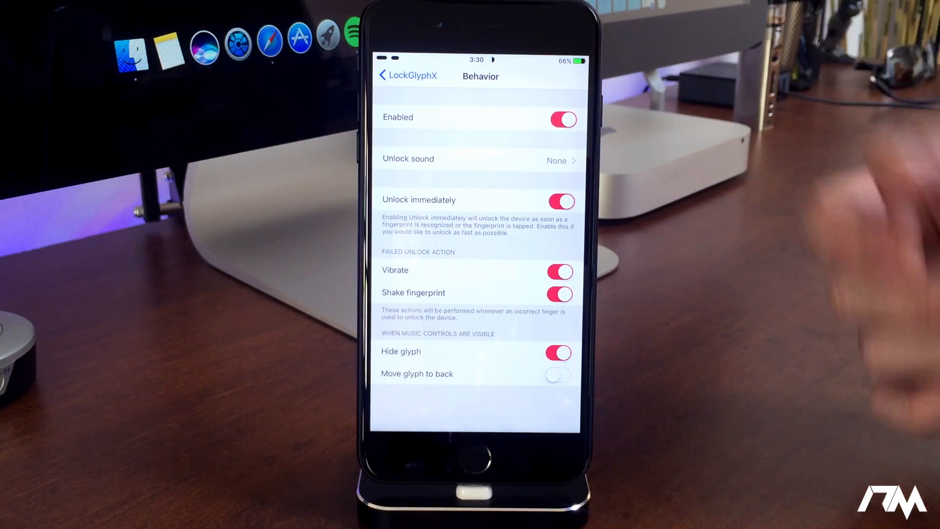
left_click(477, 159)
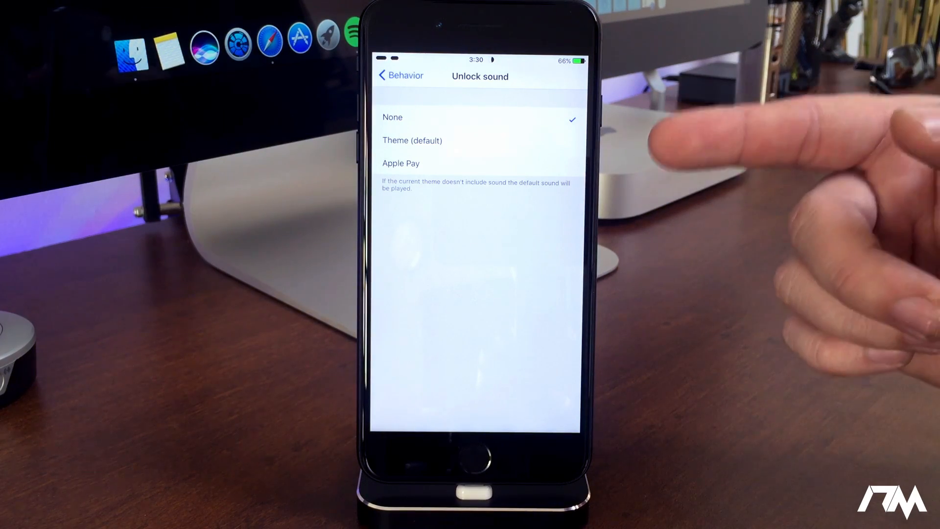
mouse_move(689, 150)
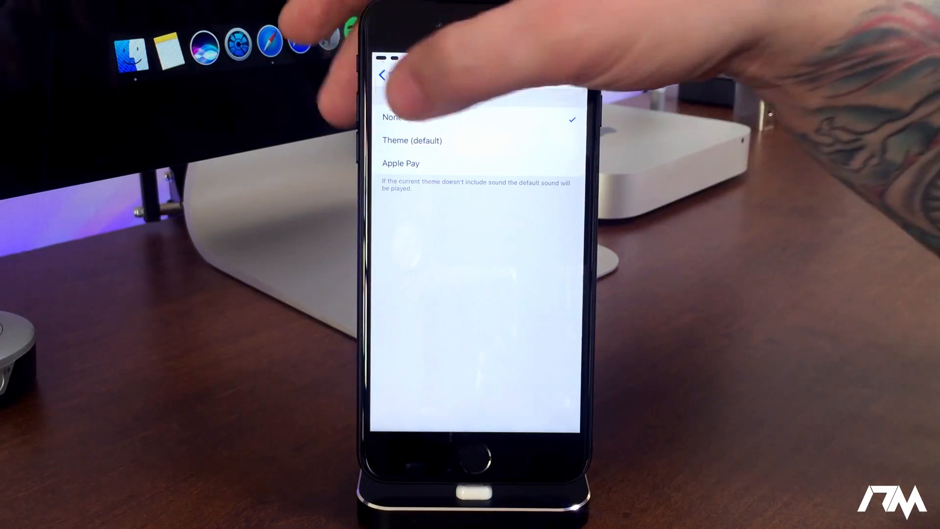
left_click(383, 76)
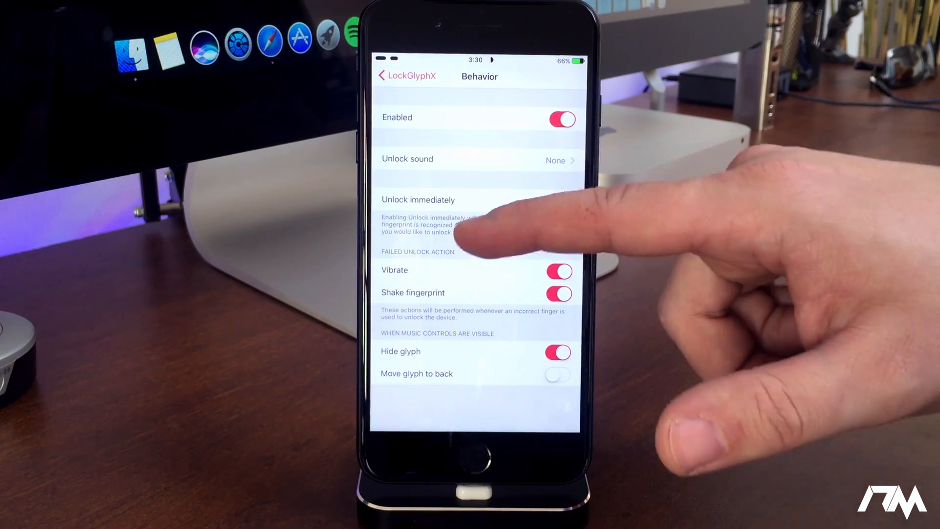
left_click(561, 201)
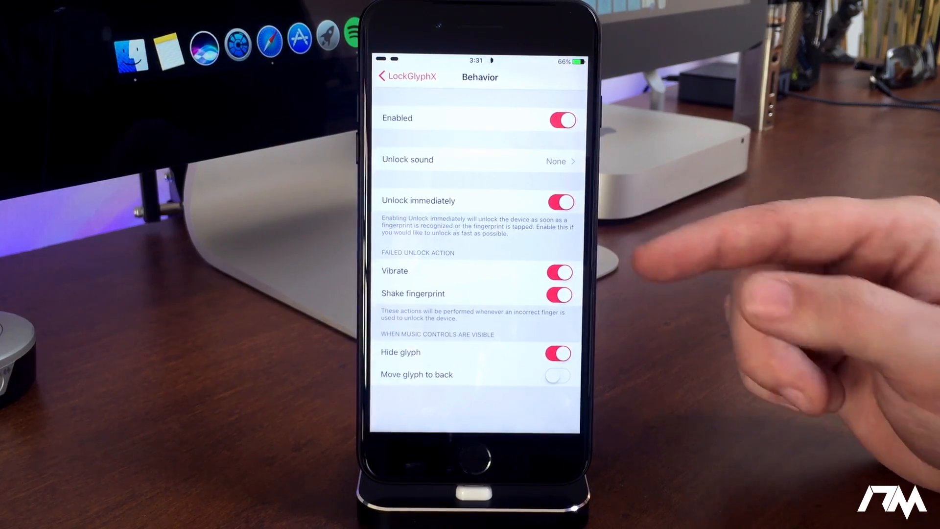
mouse_move(659, 210)
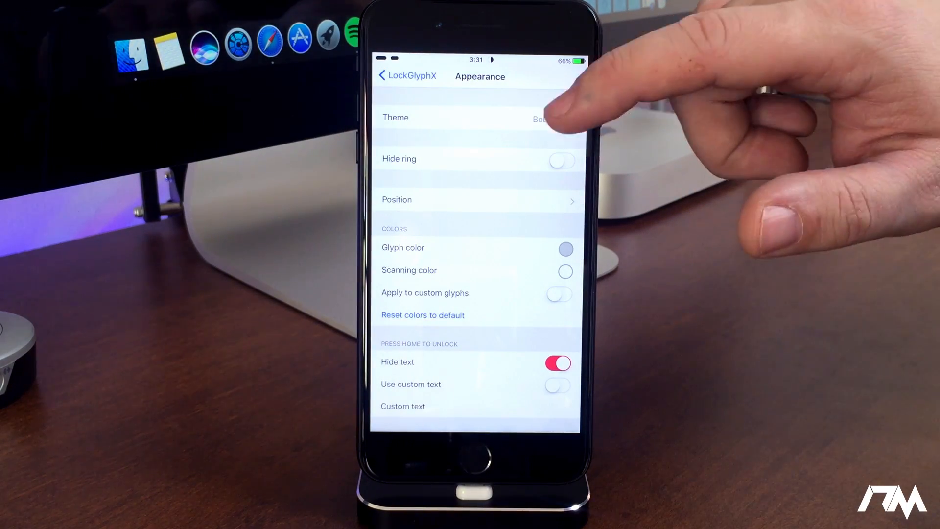
left_click(477, 117)
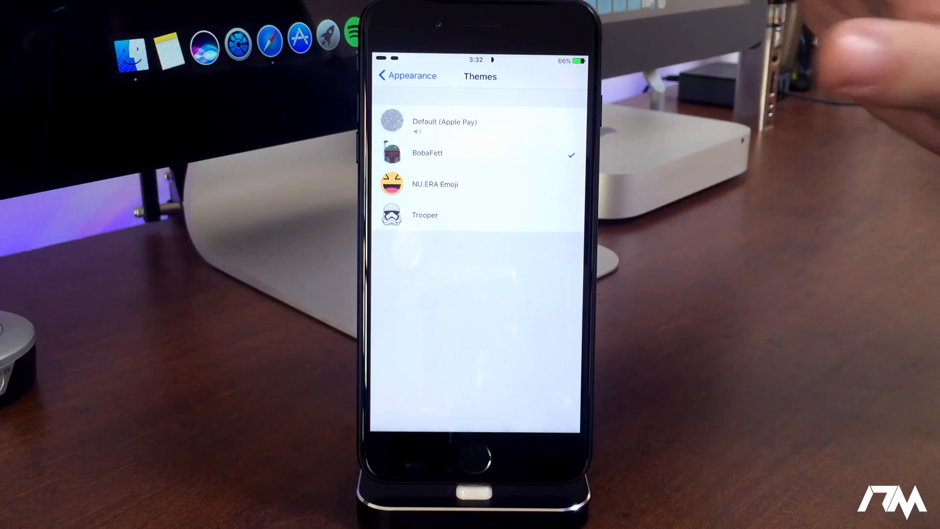
left_click(405, 75)
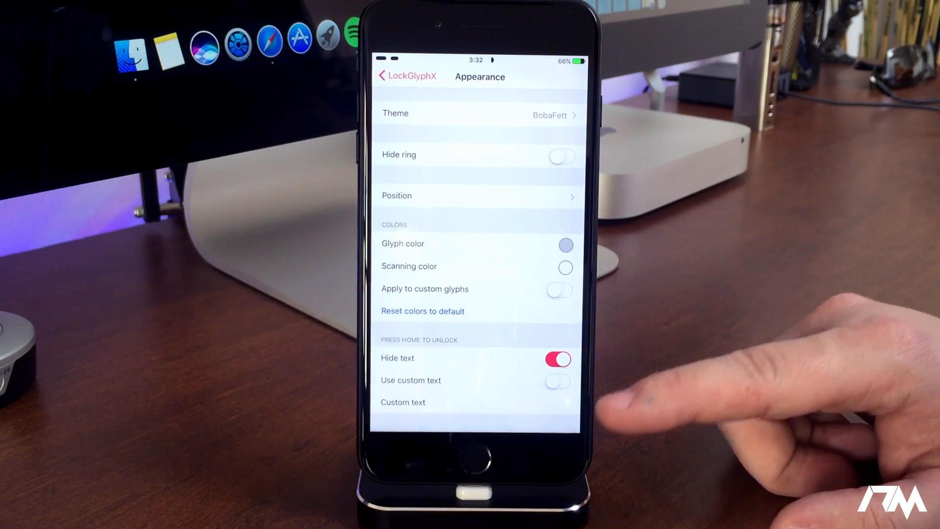
mouse_move(629, 359)
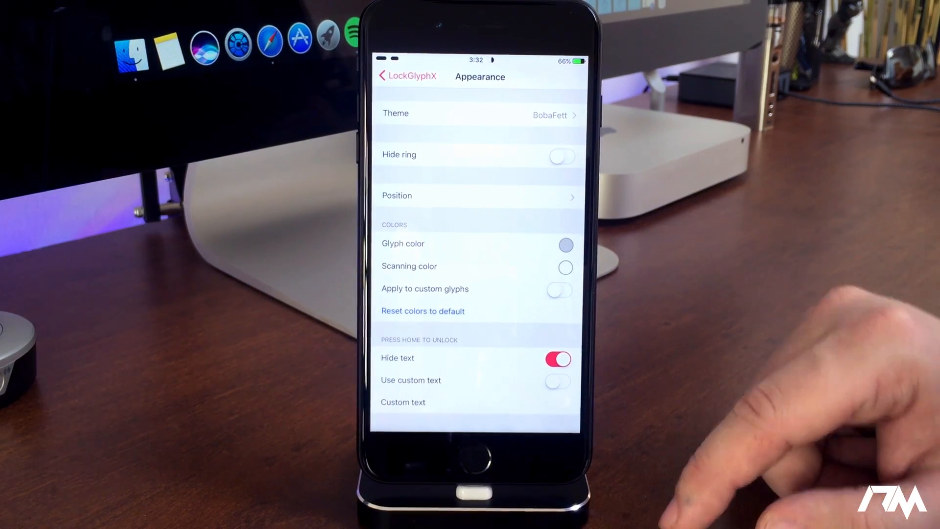
- Confirm tick, shine and faster animations are on, then leave Settings for the home screen
left_click(405, 76)
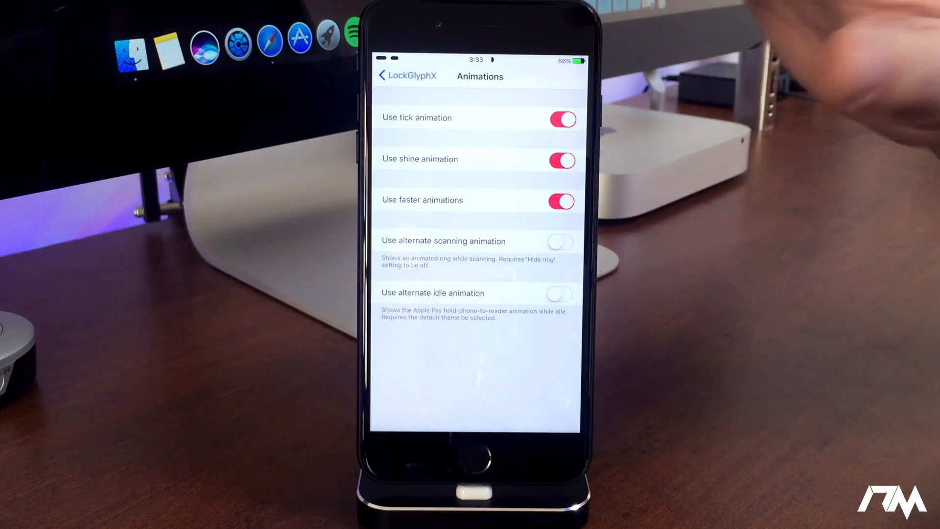
left_click(406, 75)
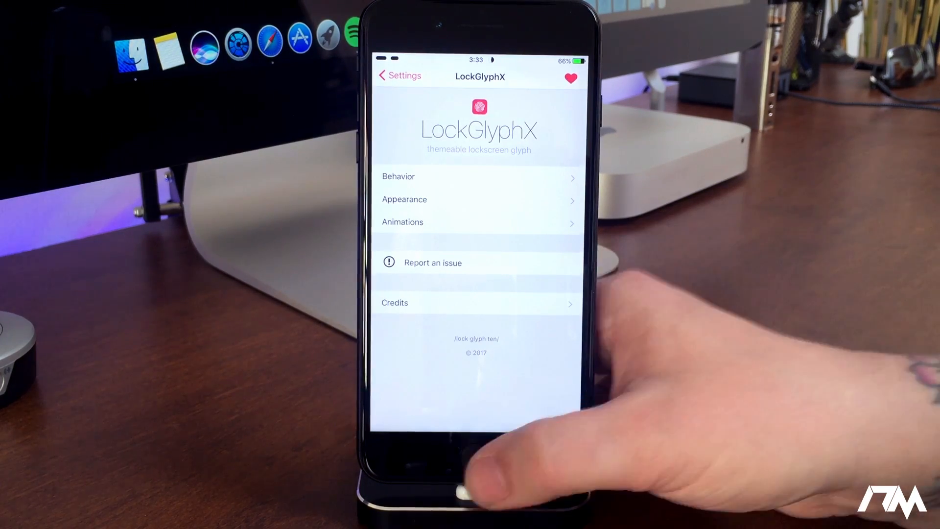
left_click(478, 471)
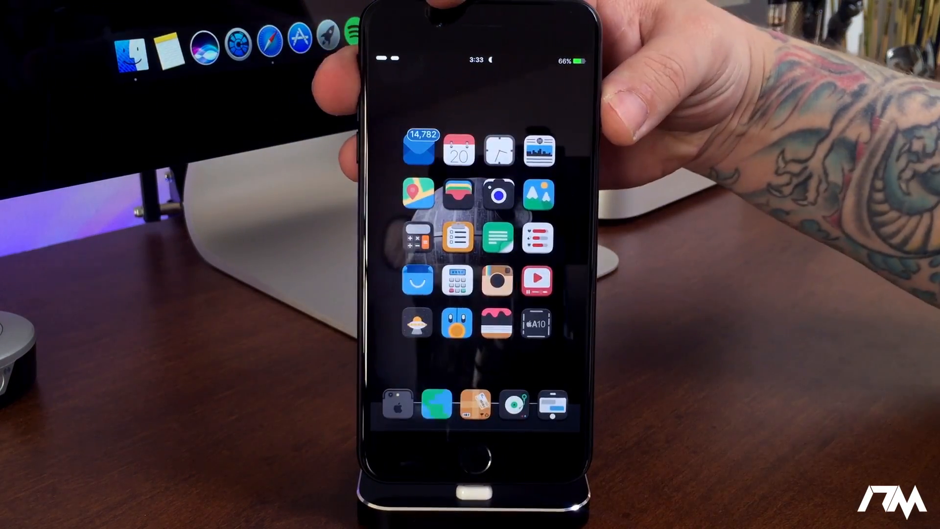